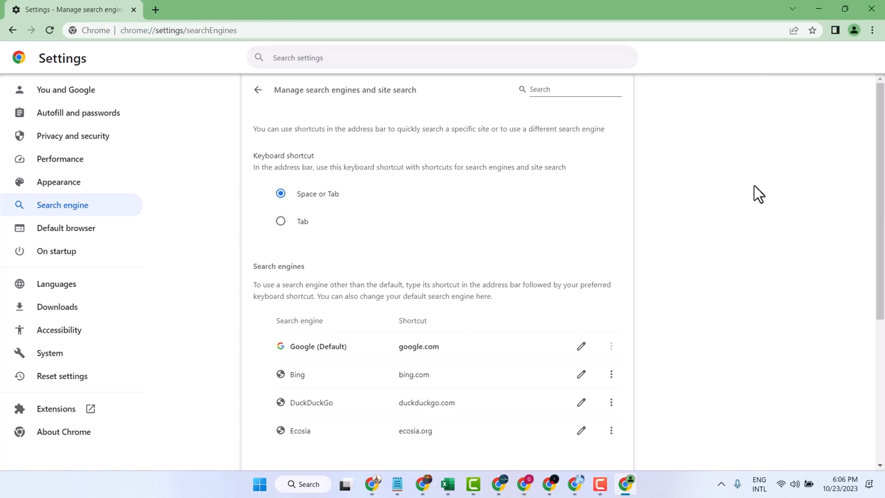
mouse_move(641, 137)
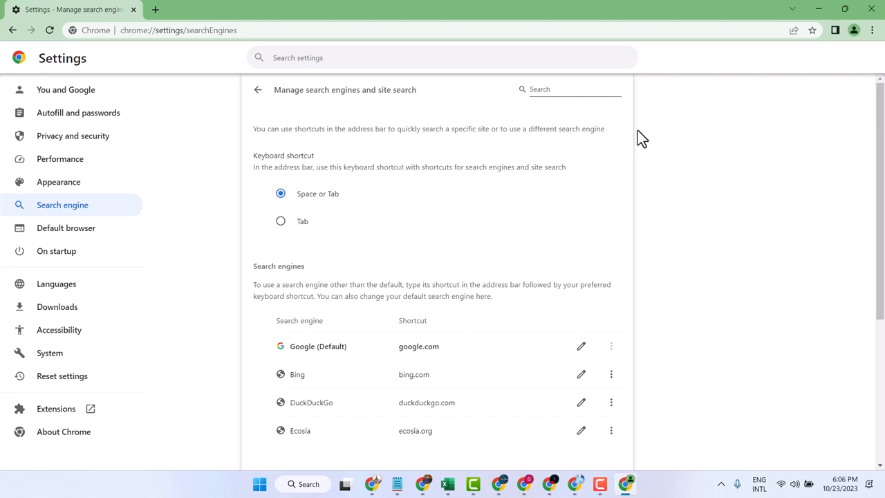
mouse_move(873, 31)
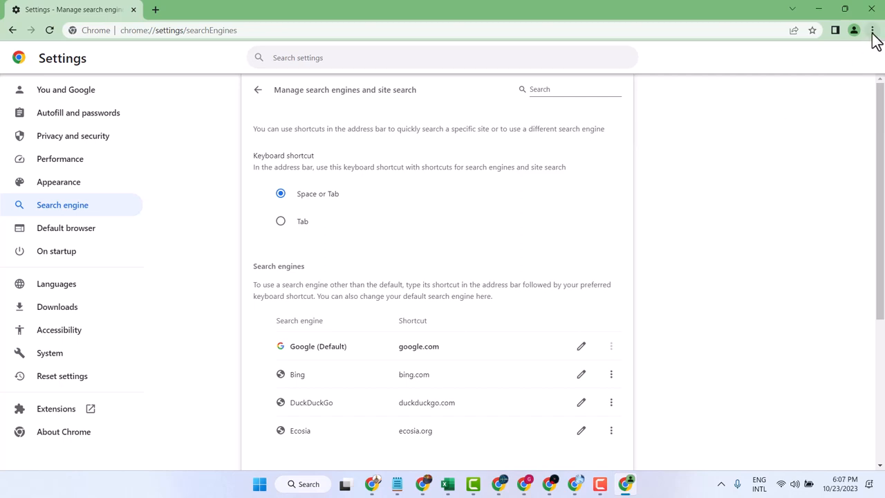
Glance at the three-dot menu, then open the toolbar profile menu.
click(872, 29)
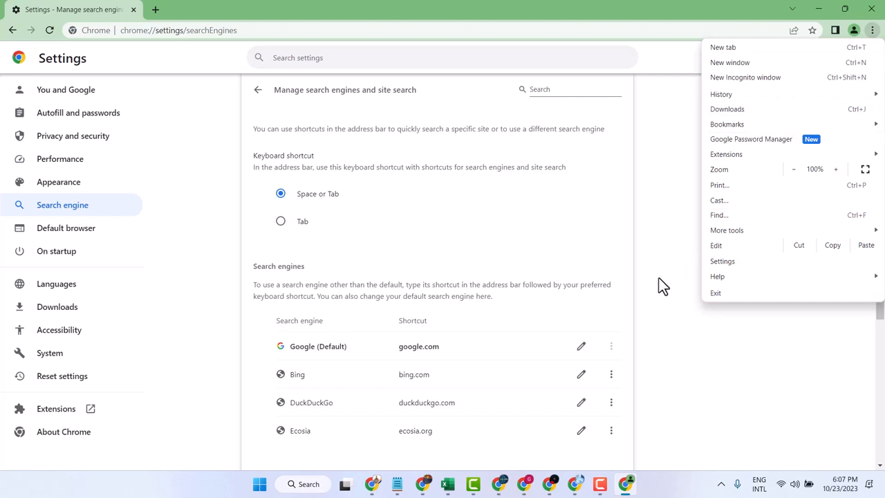
click(872, 31)
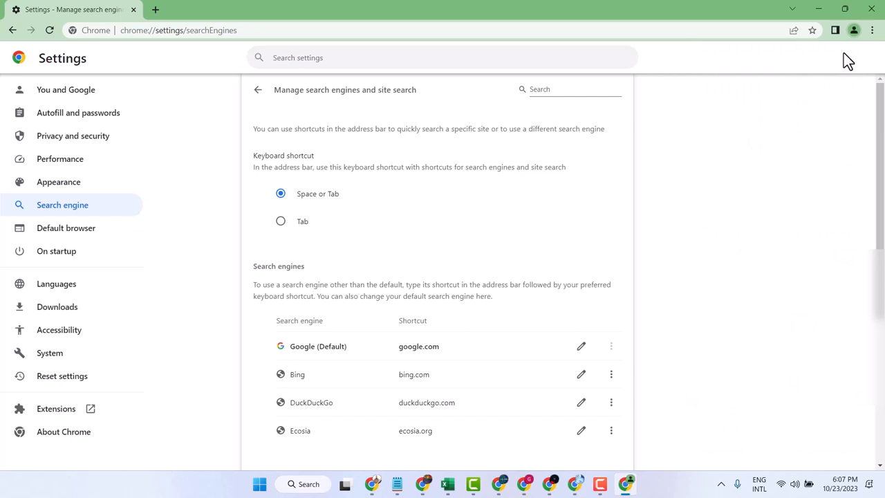
click(854, 30)
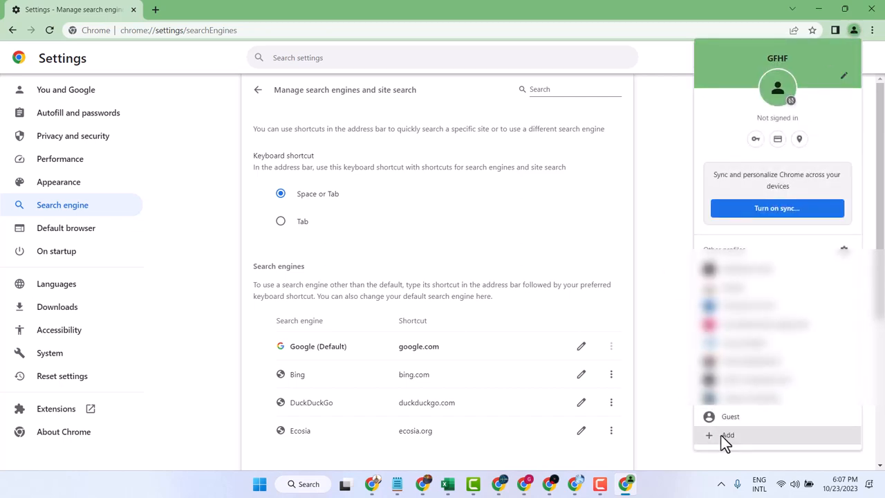
mouse_move(729, 442)
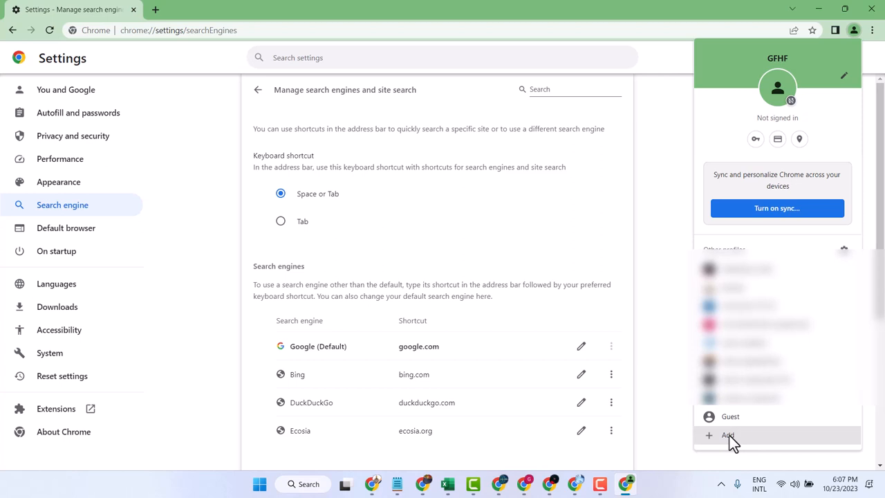
Add a new Chrome profile and continue without signing in to an account.
click(728, 435)
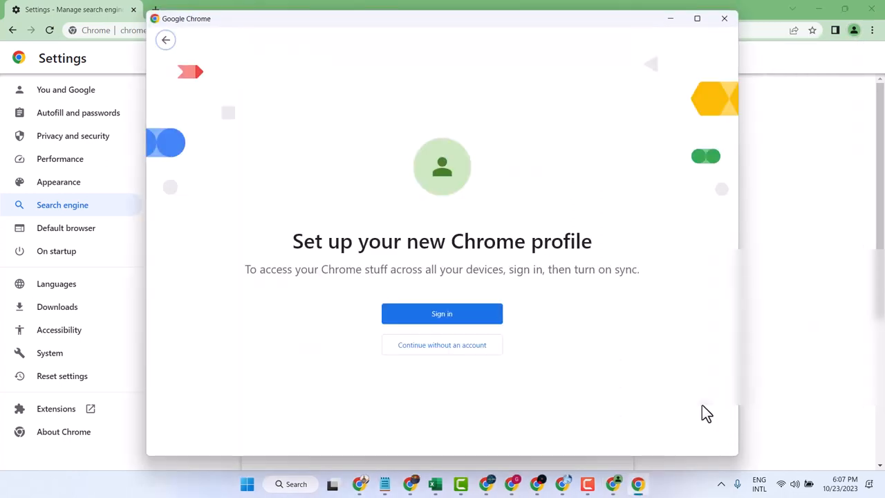
mouse_move(463, 263)
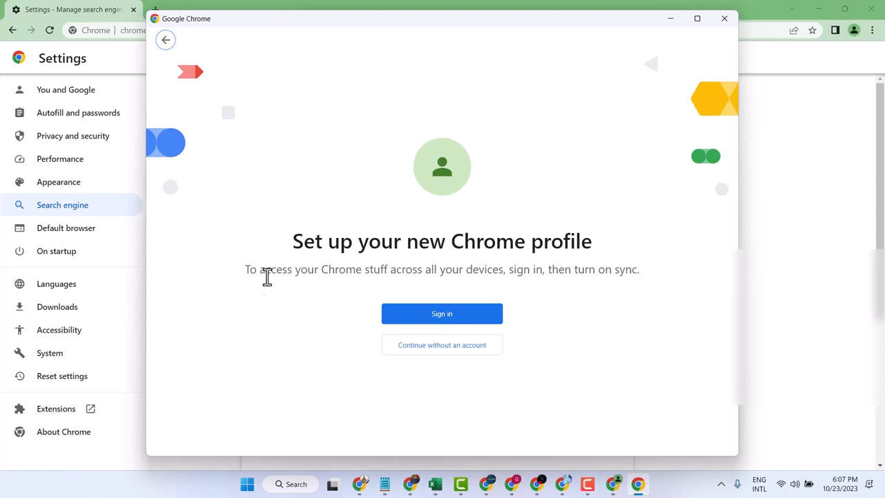
mouse_move(334, 272)
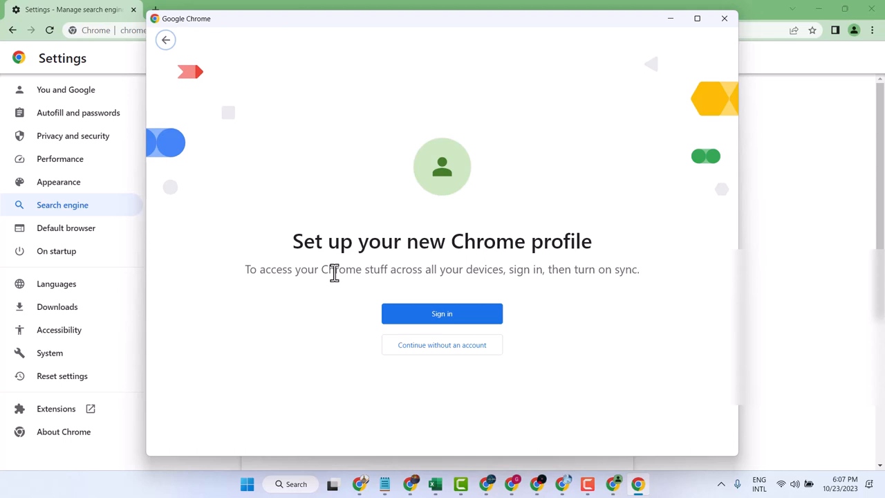
mouse_move(557, 275)
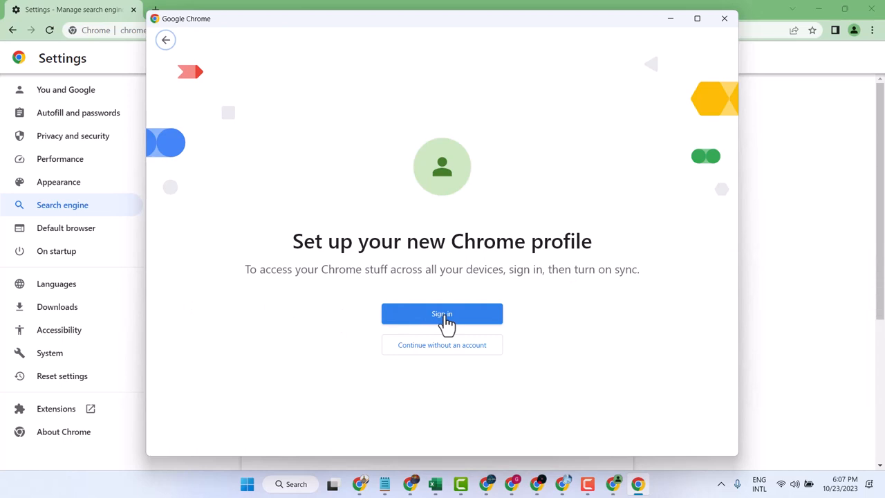
mouse_move(448, 325)
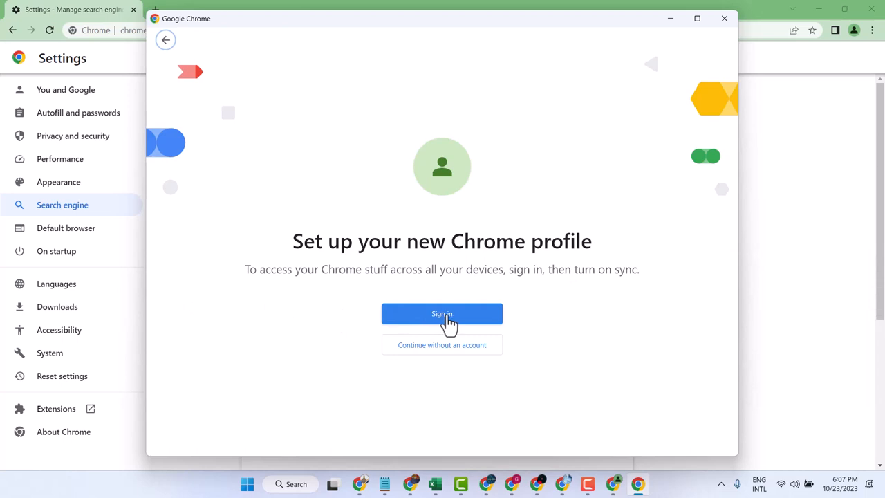
mouse_move(304, 275)
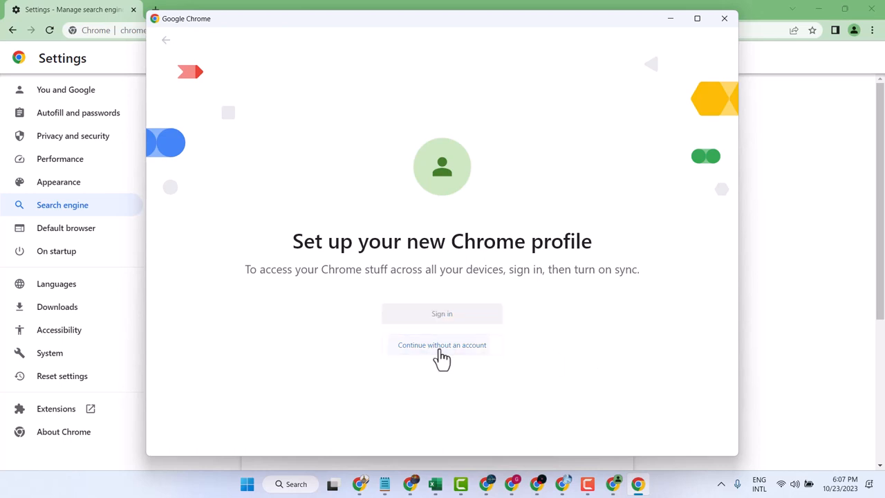
click(441, 345)
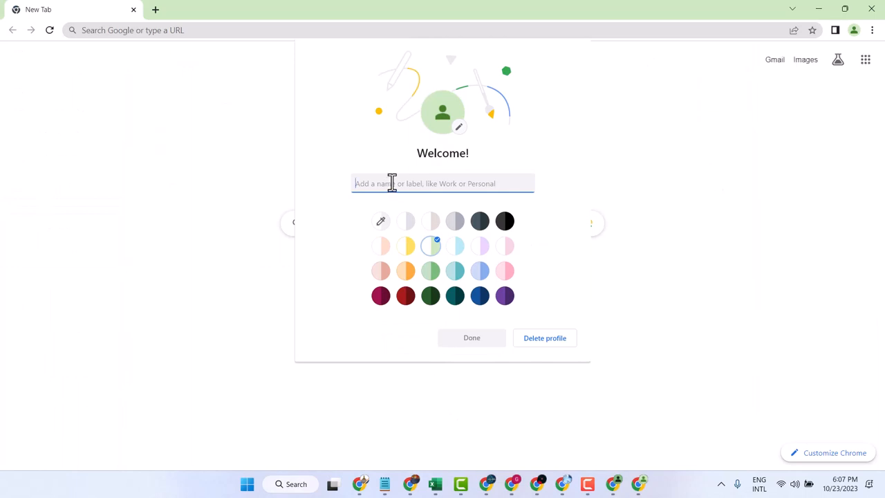
mouse_move(428, 171)
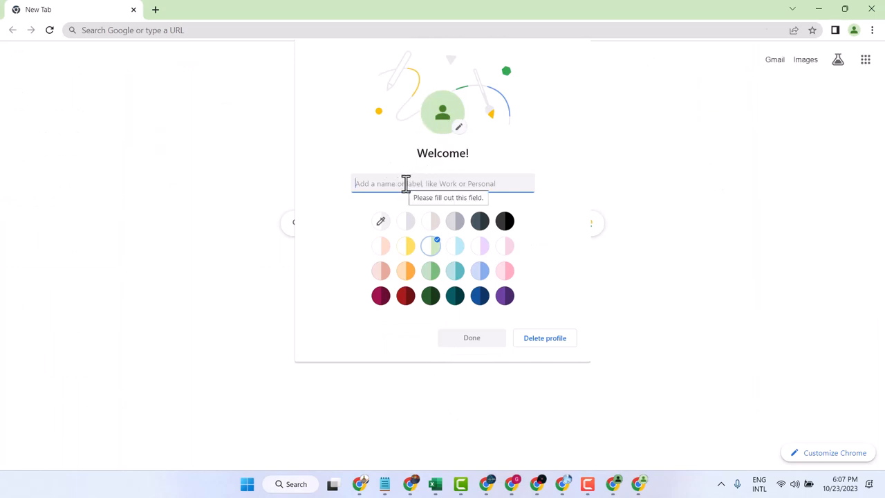
Enter 'best' as the new profile's name in the Welcome dialog.
text(best)
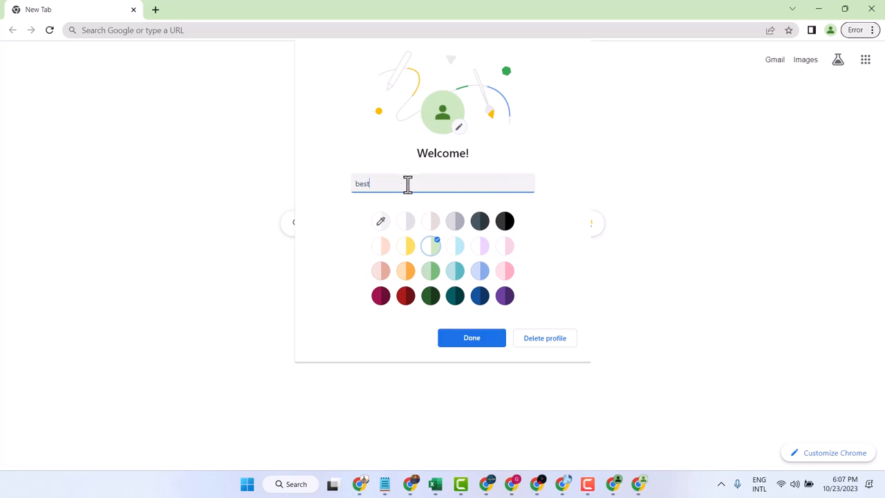
Preview teal, blue, pink, purple, magenta and peach themes, then pick light blue.
click(455, 295)
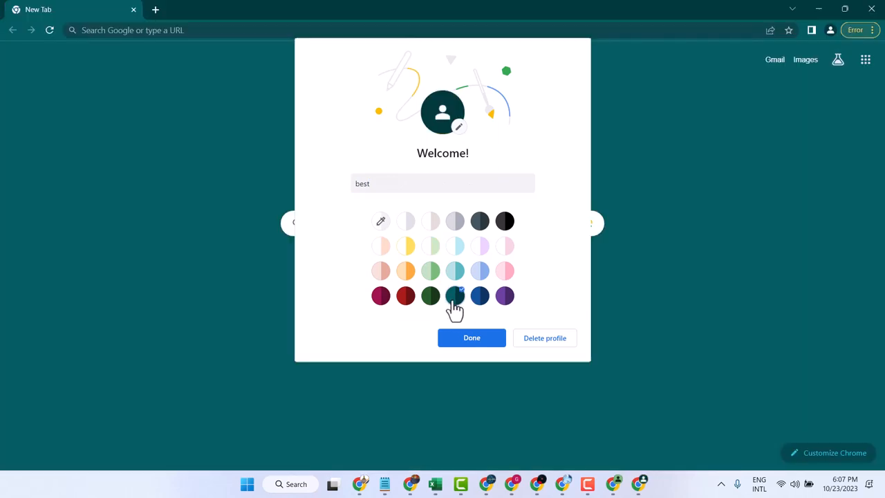
click(480, 271)
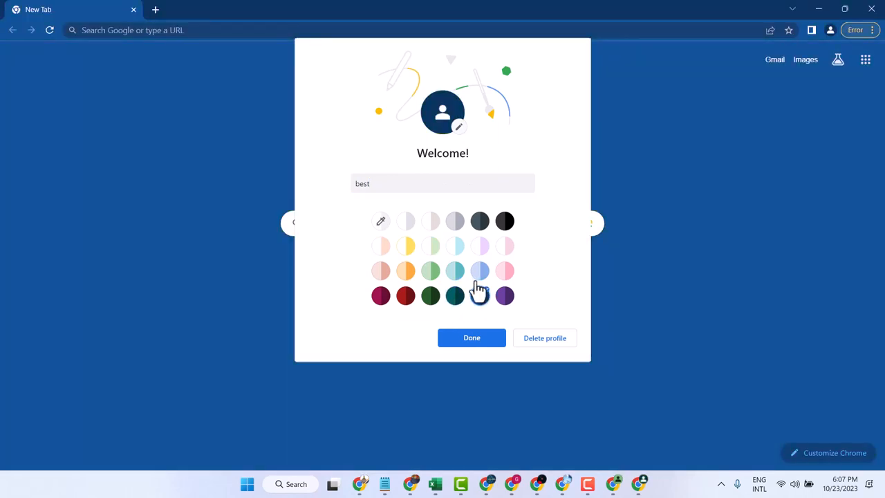
click(505, 270)
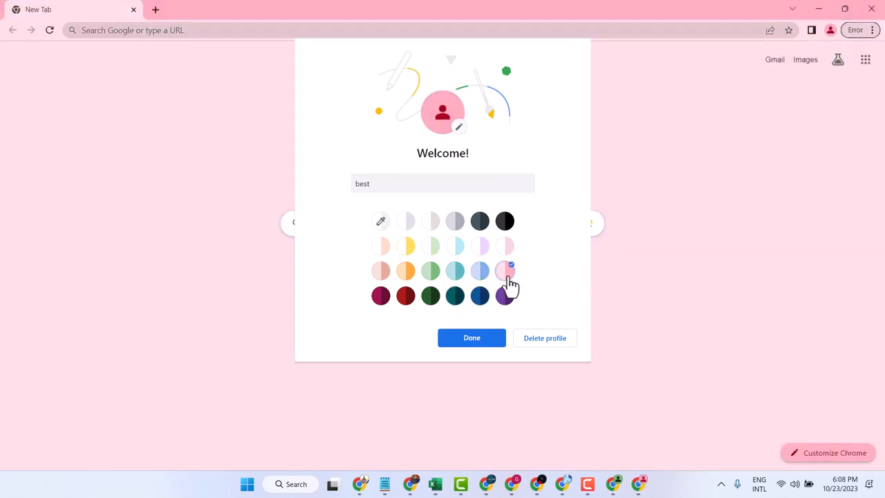
click(405, 295)
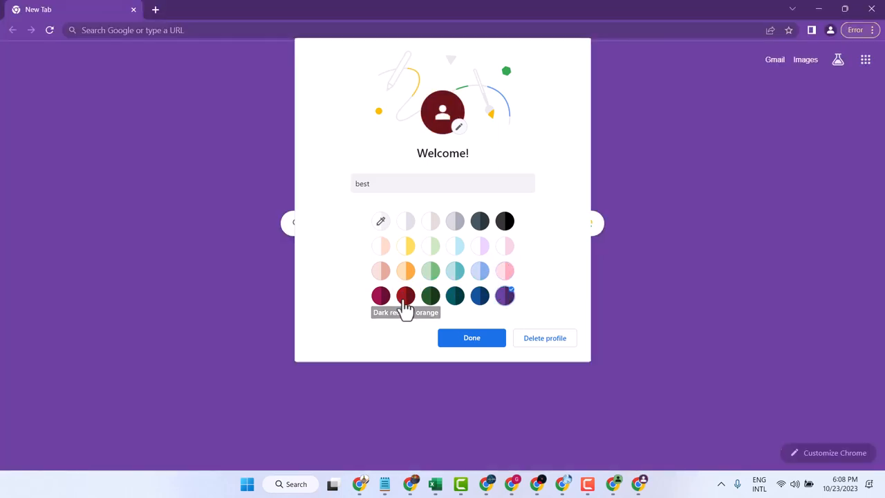
click(380, 271)
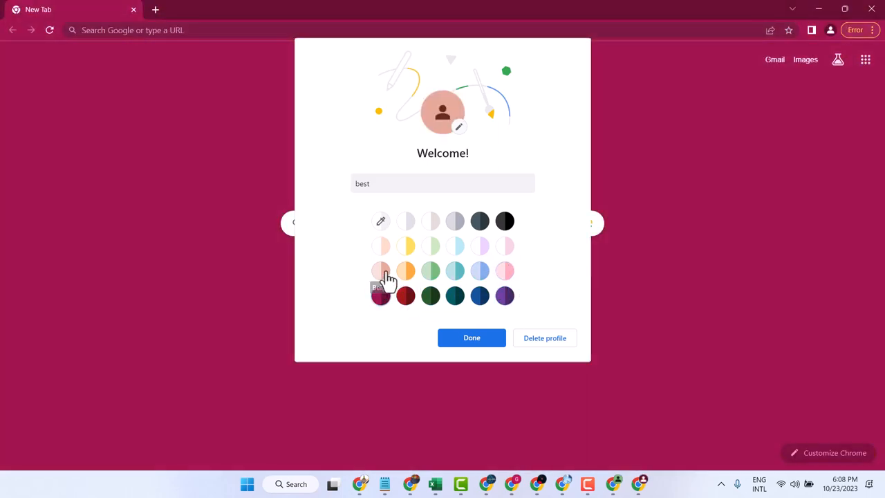
click(381, 245)
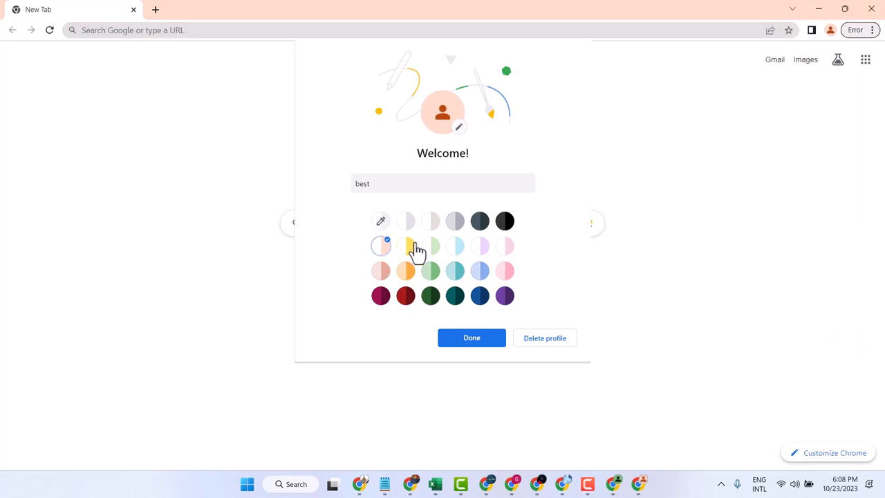
click(455, 245)
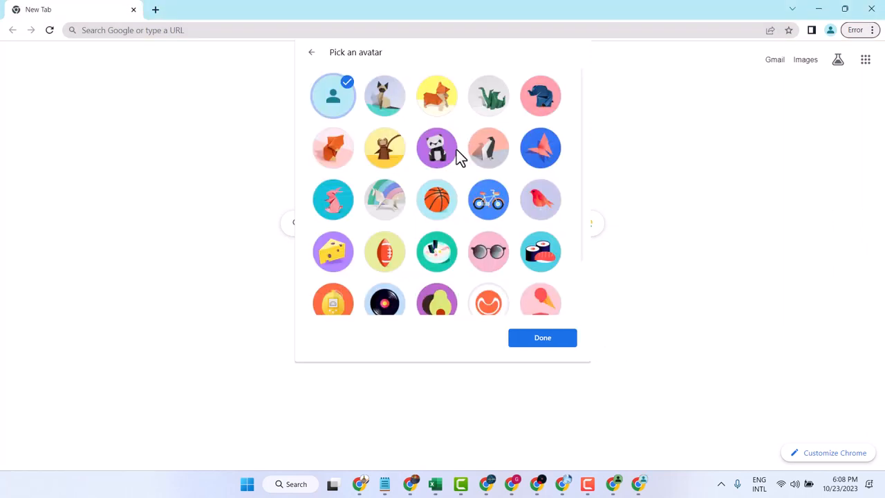
Scroll the avatar grid to find a blue illustrated avatar.
scroll(down, 3)
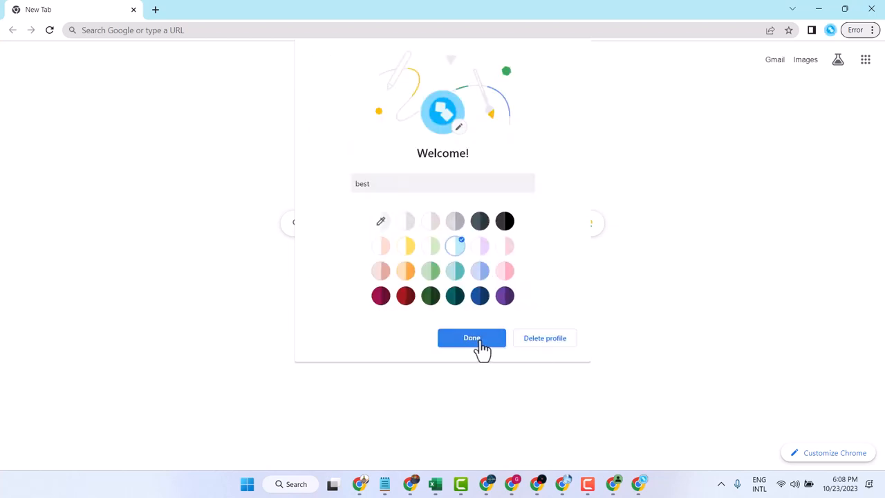
Confirm the Welcome dialog to open the 'best' profile on a new tab.
click(471, 338)
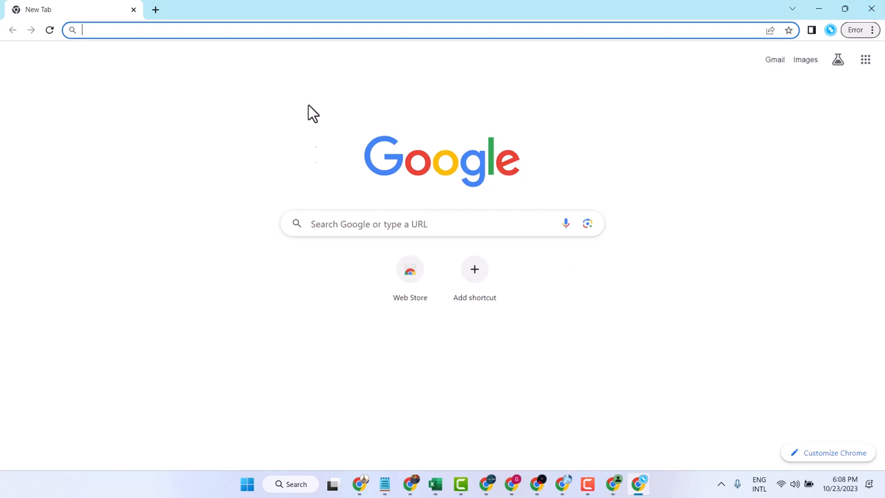
mouse_move(662, 250)
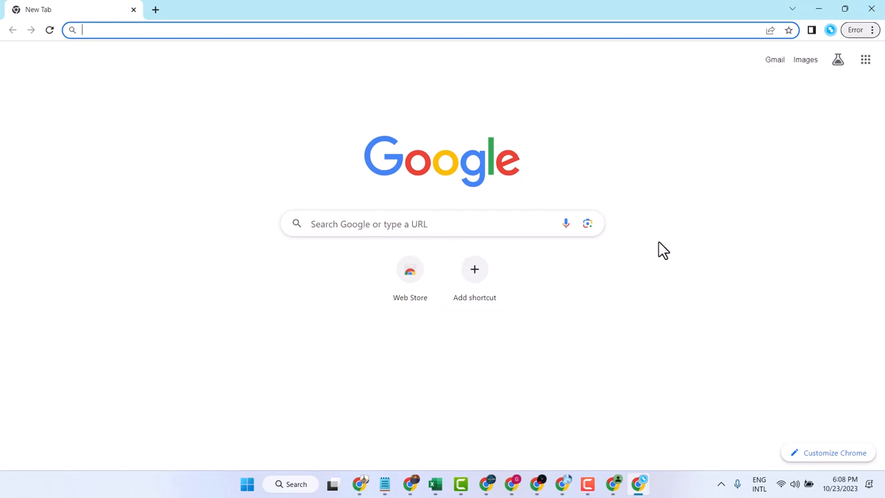
mouse_move(662, 249)
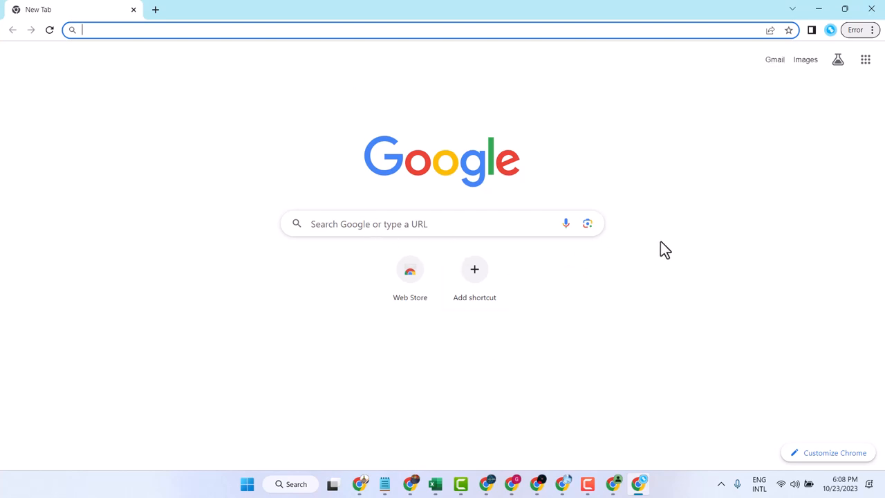